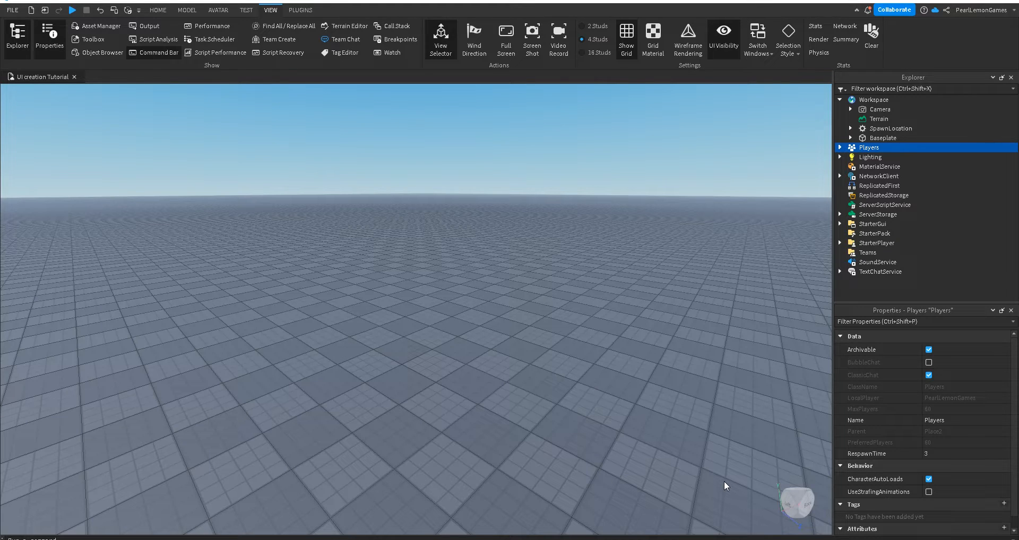
mouse_move(871, 153)
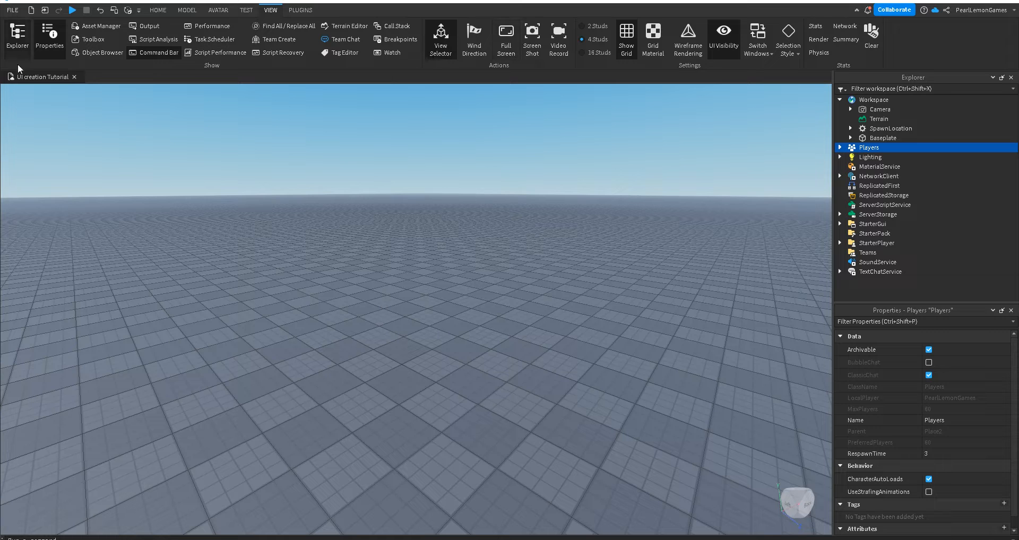
mouse_move(17, 36)
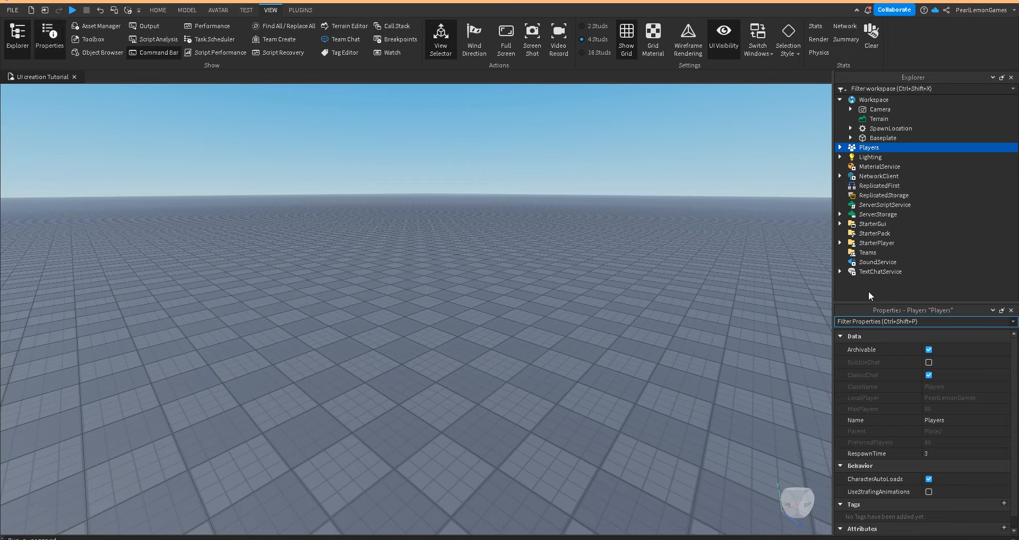
mouse_move(898, 312)
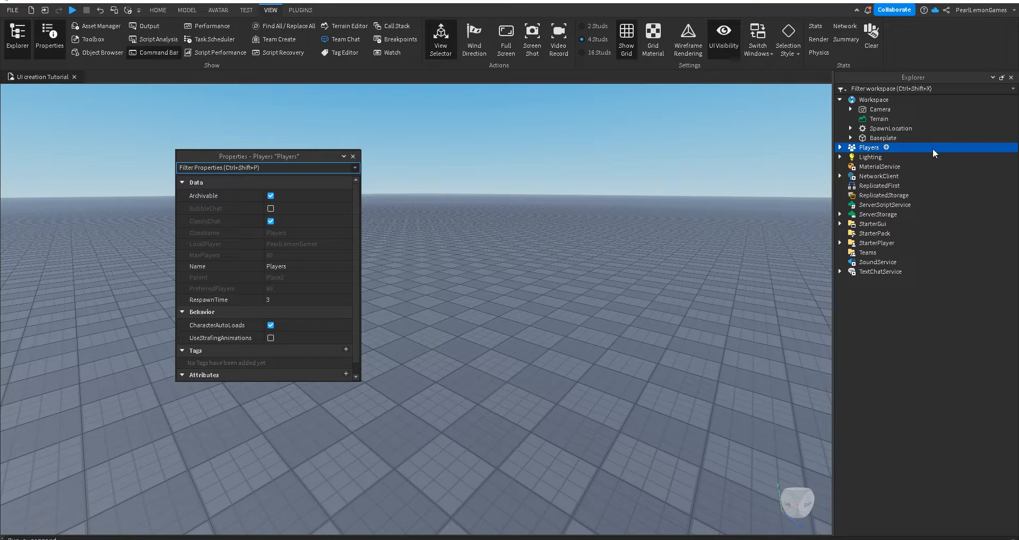
Step: Float the Properties panel, then drop it onto Explorer's center guide so they share one tabbed pane
drag(258, 156, 717, 241)
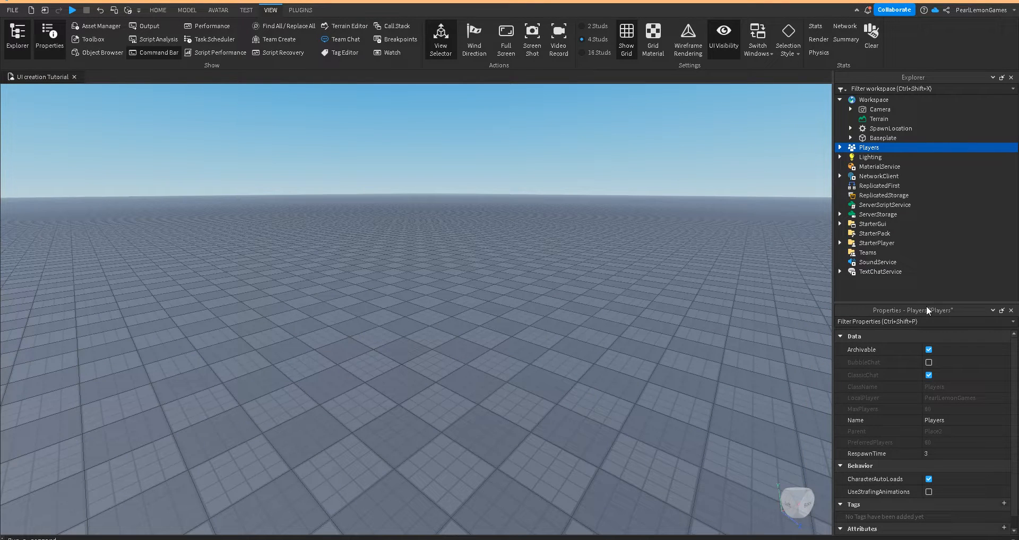
drag(910, 310, 367, 302)
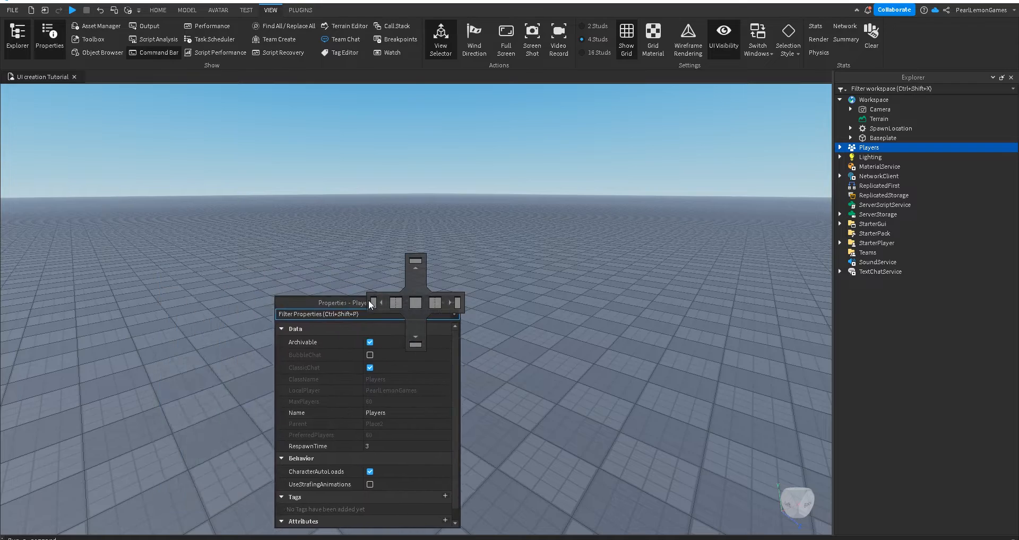
drag(344, 302, 426, 318)
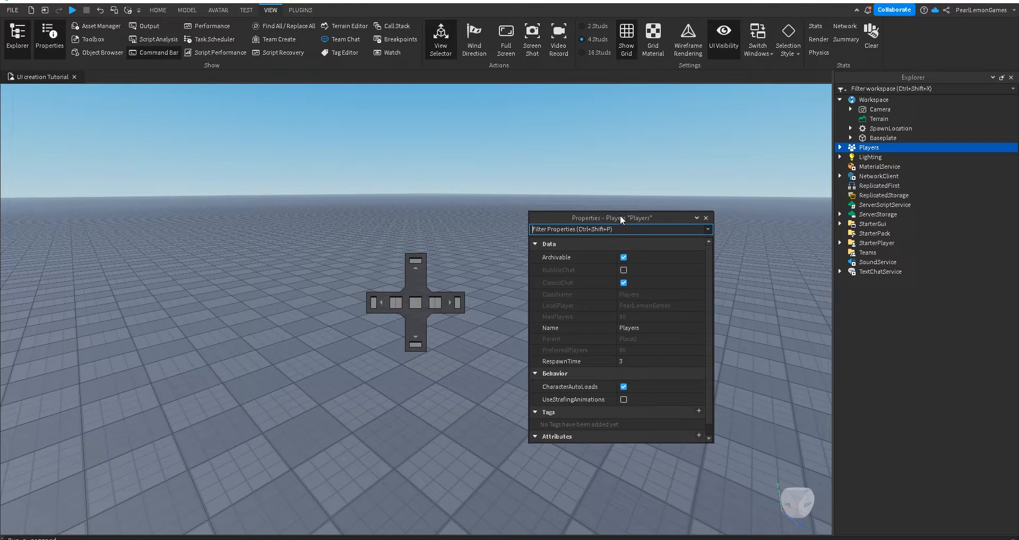
drag(611, 218, 655, 230)
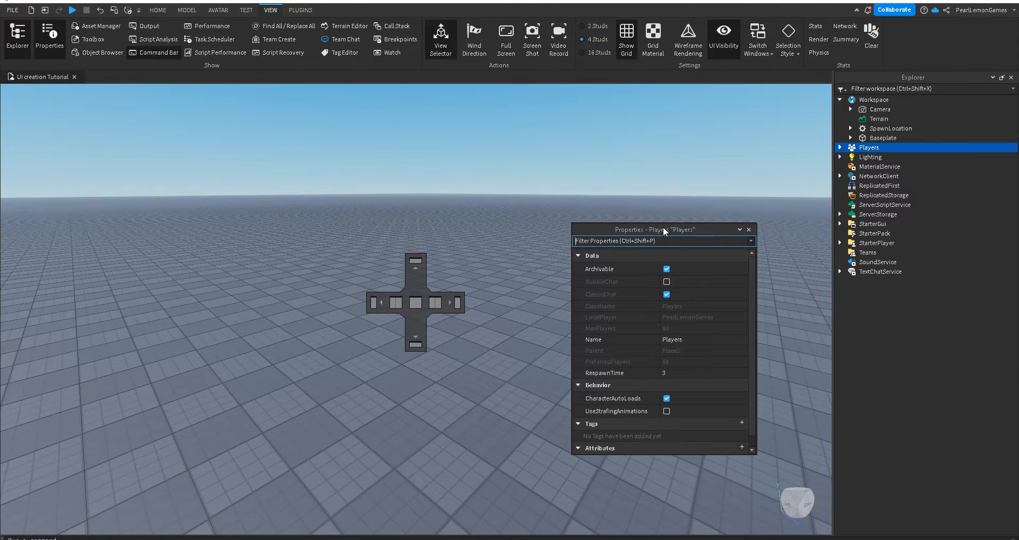
drag(656, 229, 676, 229)
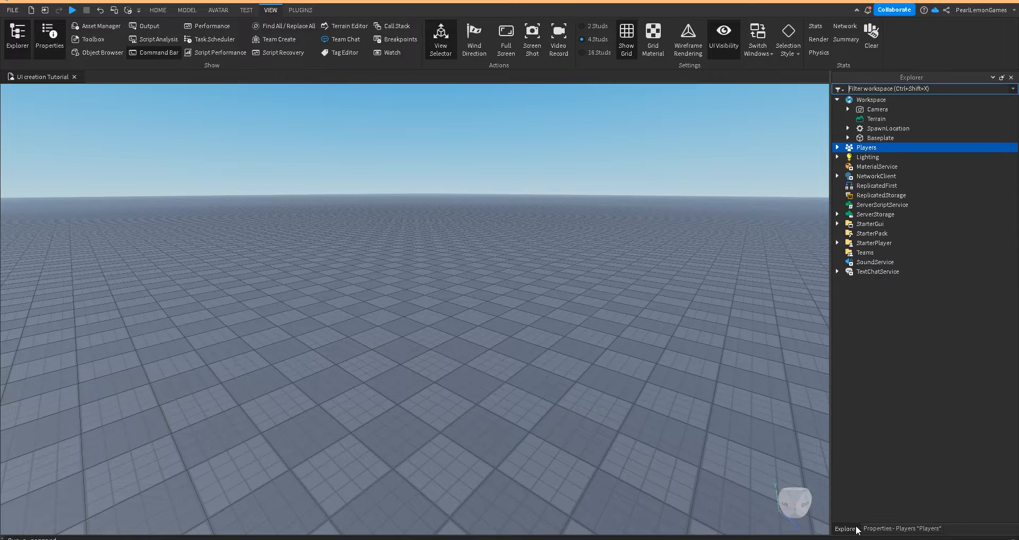
Step: Bring Properties to the front, float the tab group, and re-dock it on the right edge
click(846, 528)
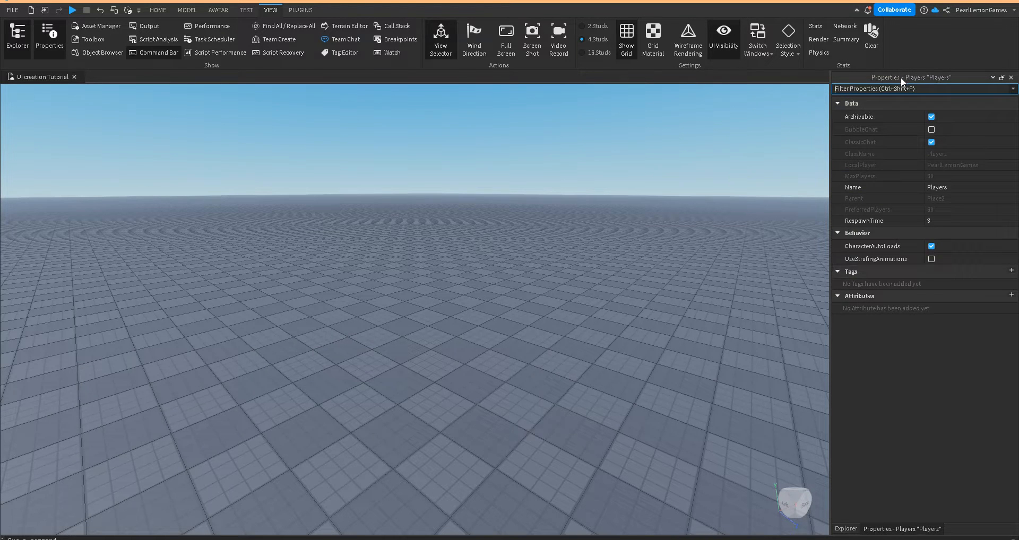
drag(902, 77, 597, 77)
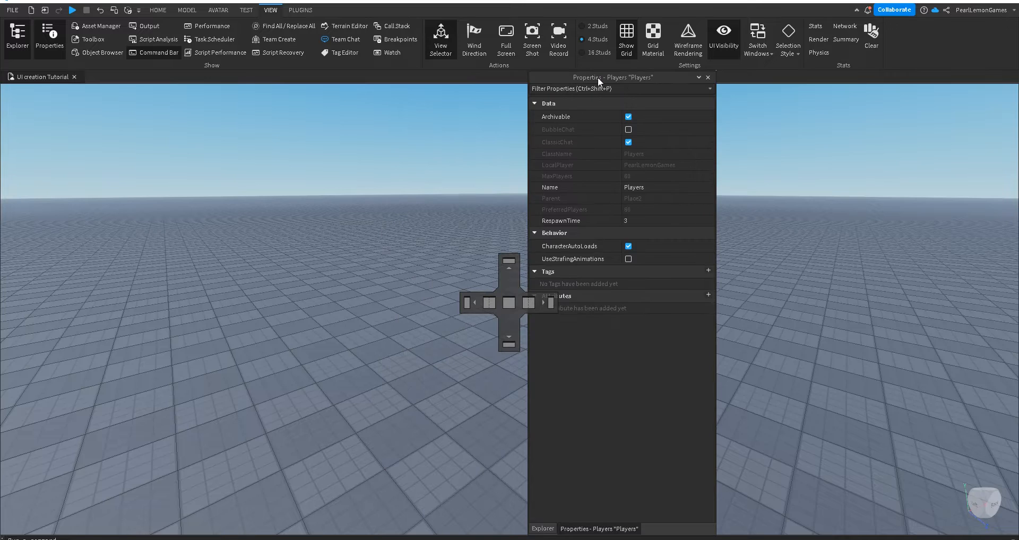
drag(596, 78, 722, 100)
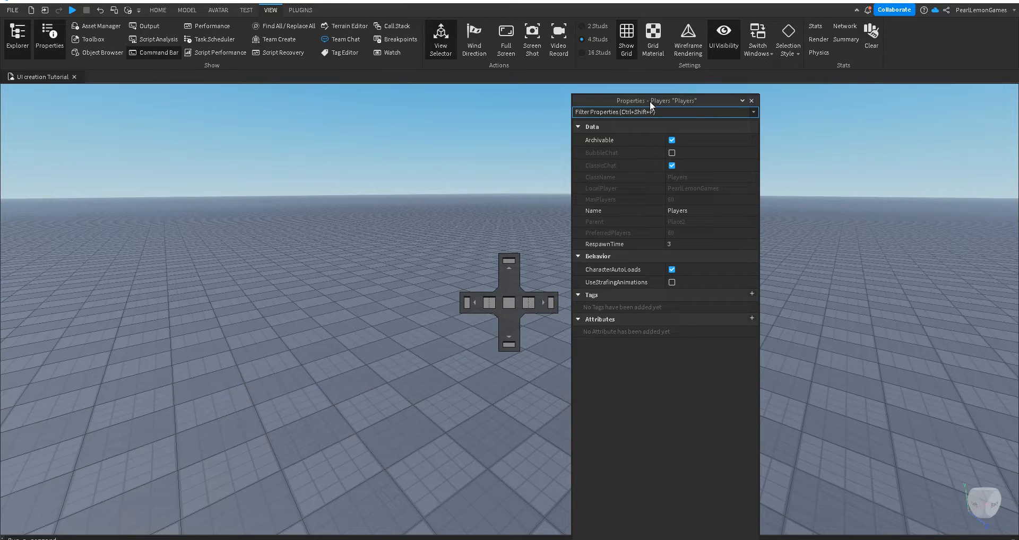
drag(650, 100, 528, 310)
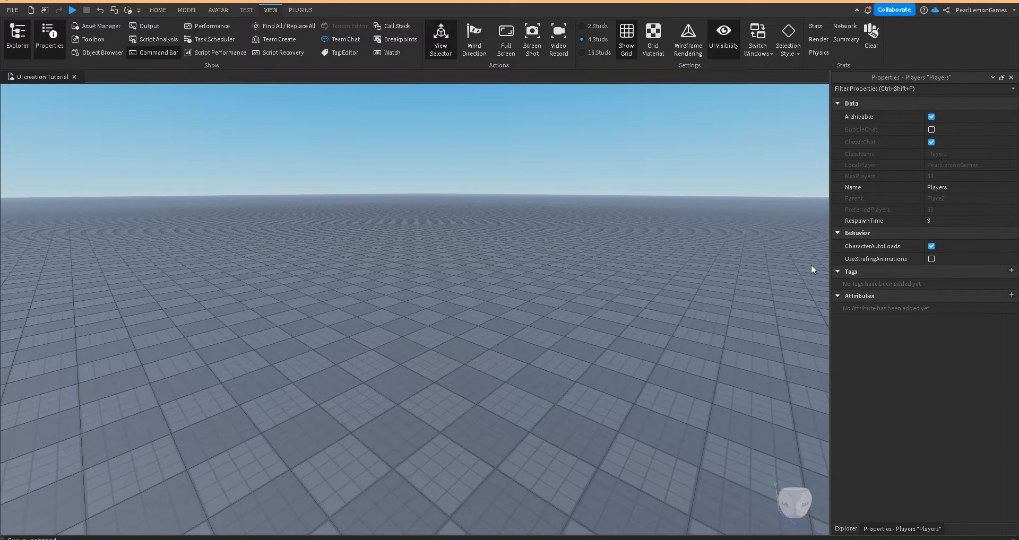
Step: Pull Properties out of the tab group and dock it stacked below Explorer
click(845, 529)
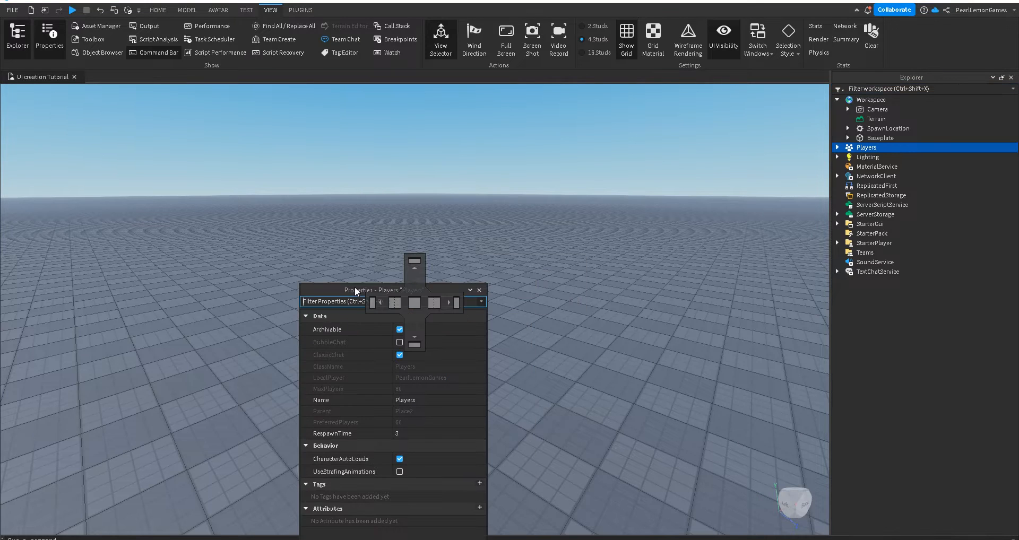
drag(355, 289, 910, 266)
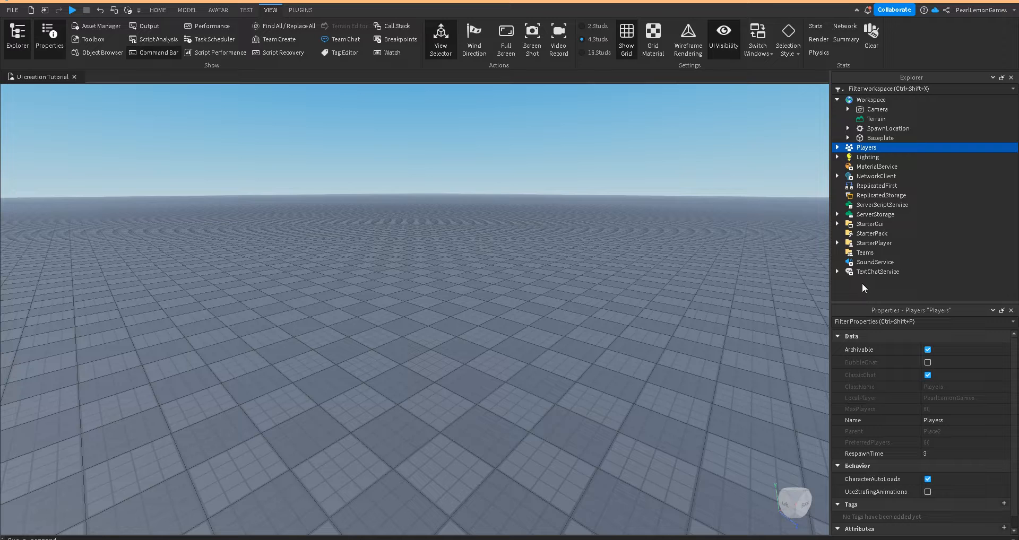
mouse_move(700, 433)
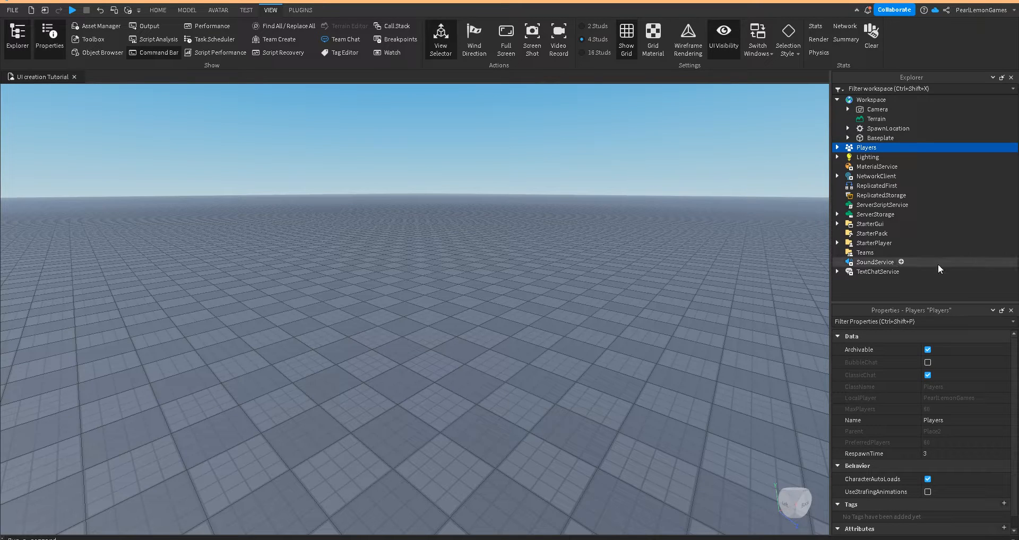
mouse_move(930, 319)
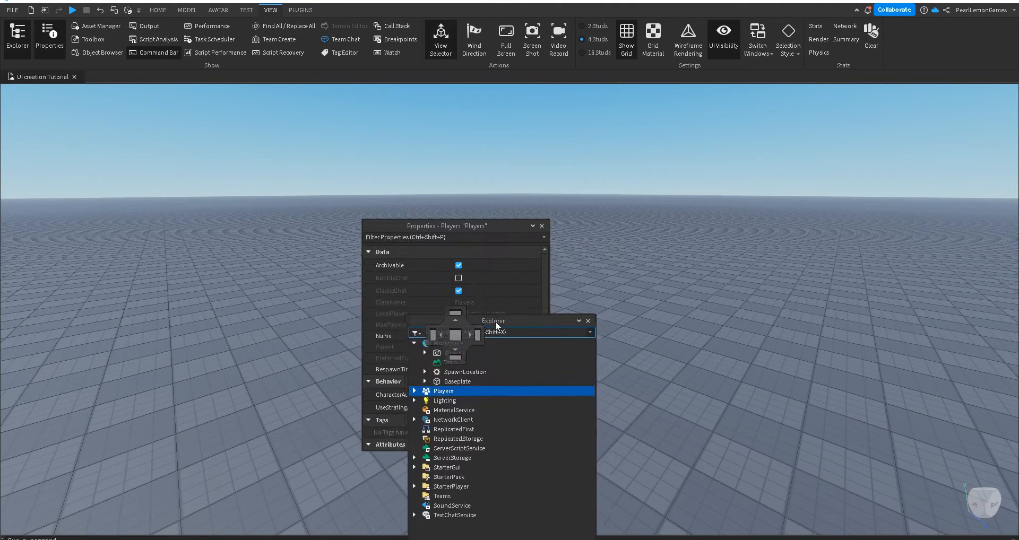
Step: Dock Explorer and Properties as separate columns flanking the 3D viewport
drag(491, 321, 685, 97)
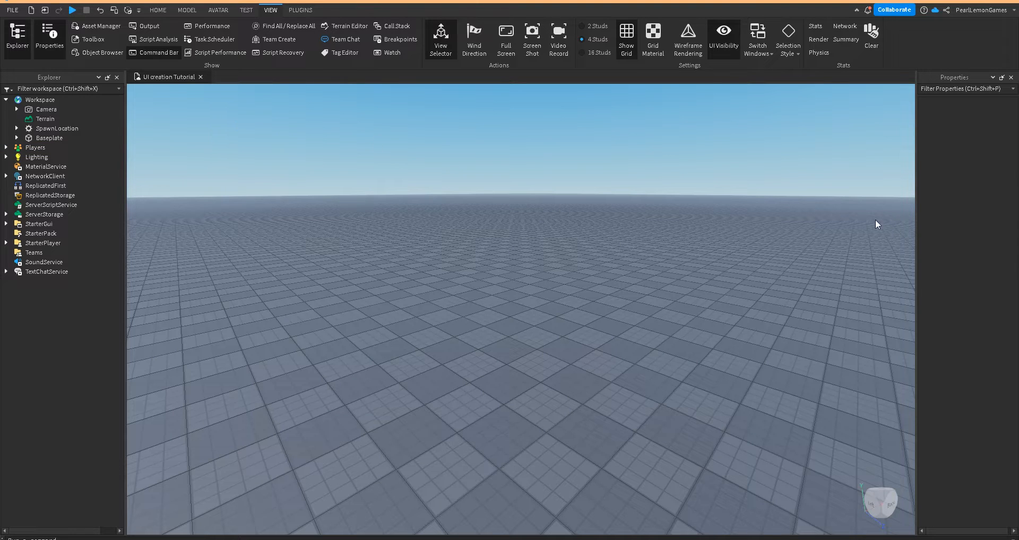
mouse_move(915, 242)
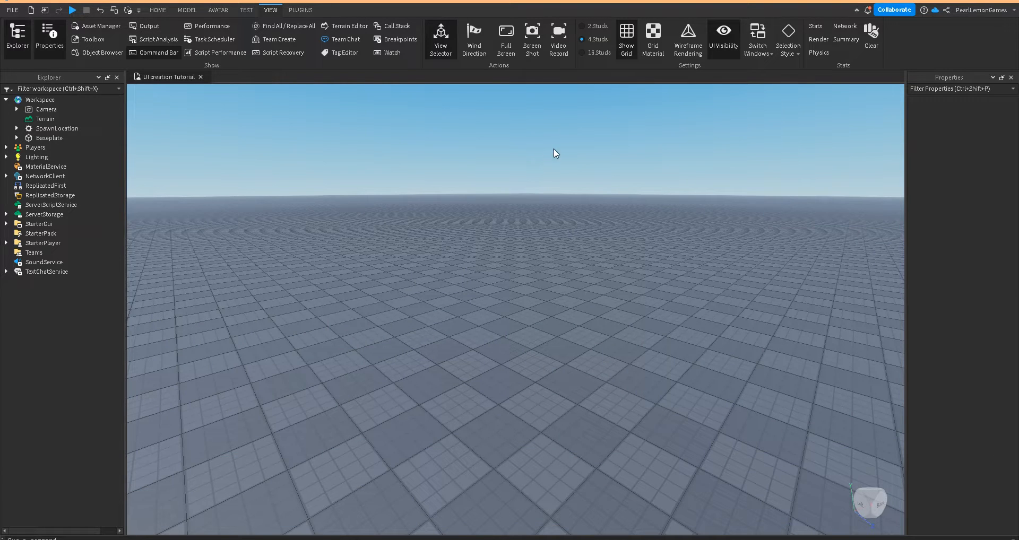
mouse_move(556, 158)
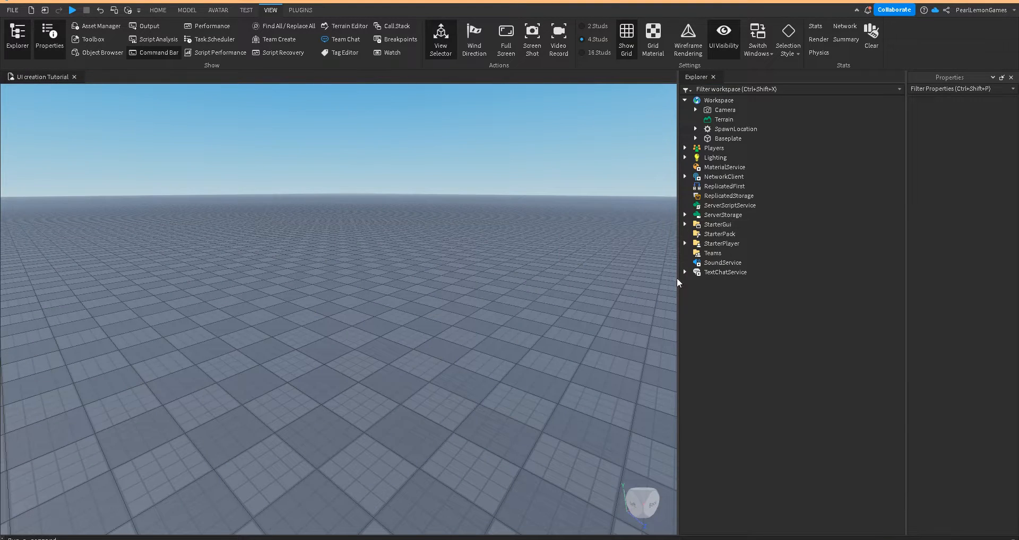
Step: Drag the viewport/Explorer splitter right to narrow the Explorer column
drag(679, 294, 731, 295)
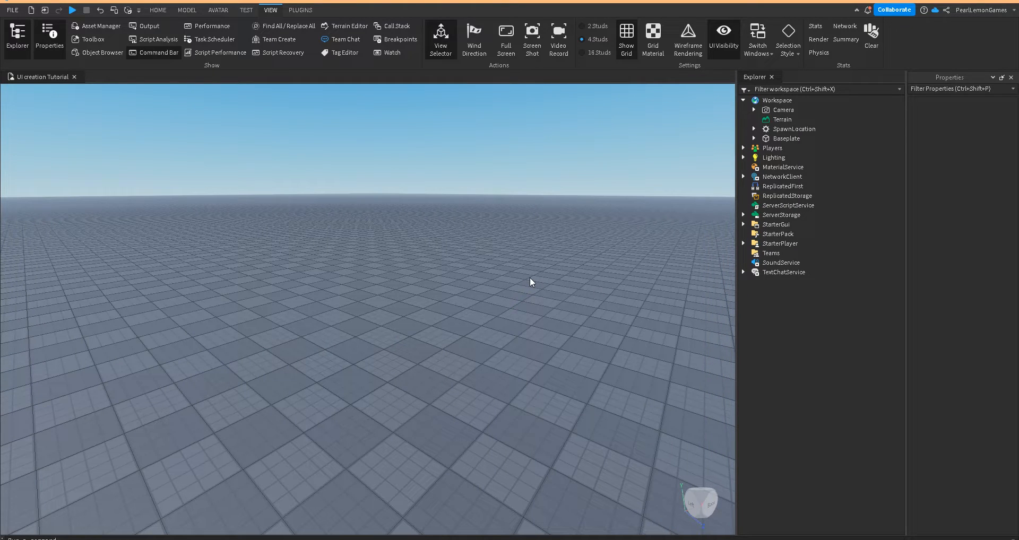
mouse_move(535, 270)
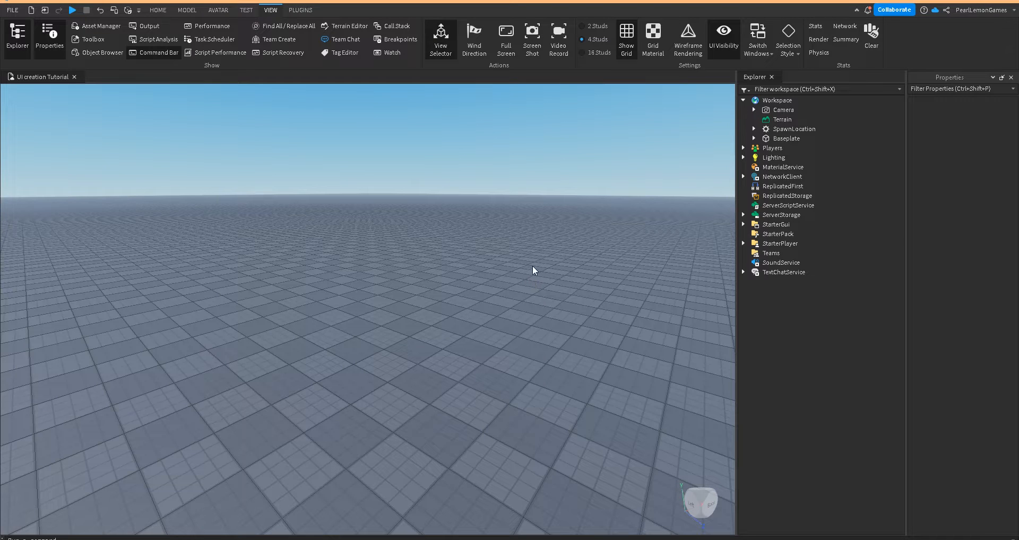